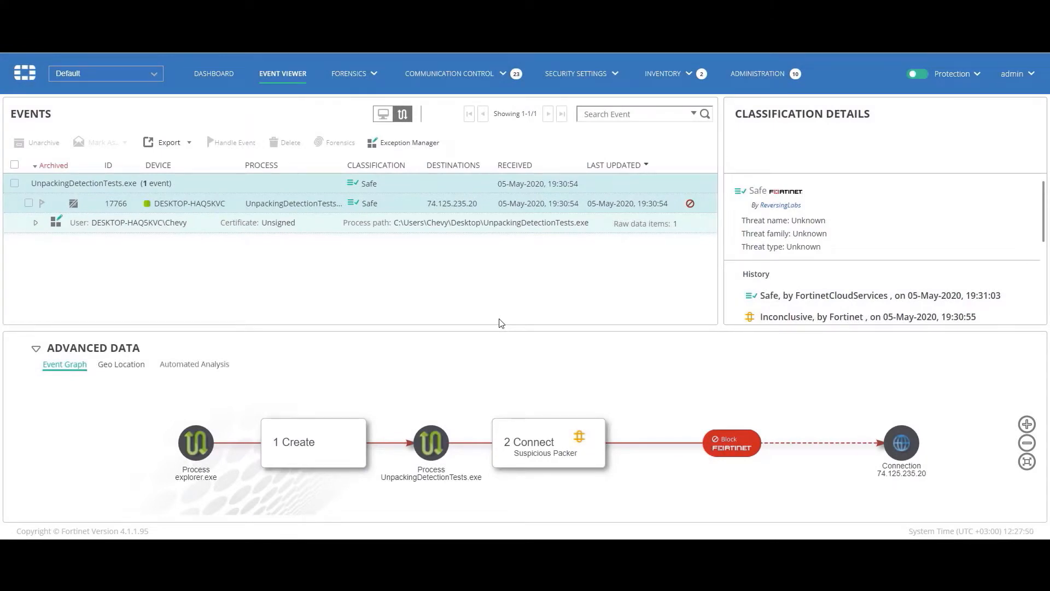
mouse_move(835, 325)
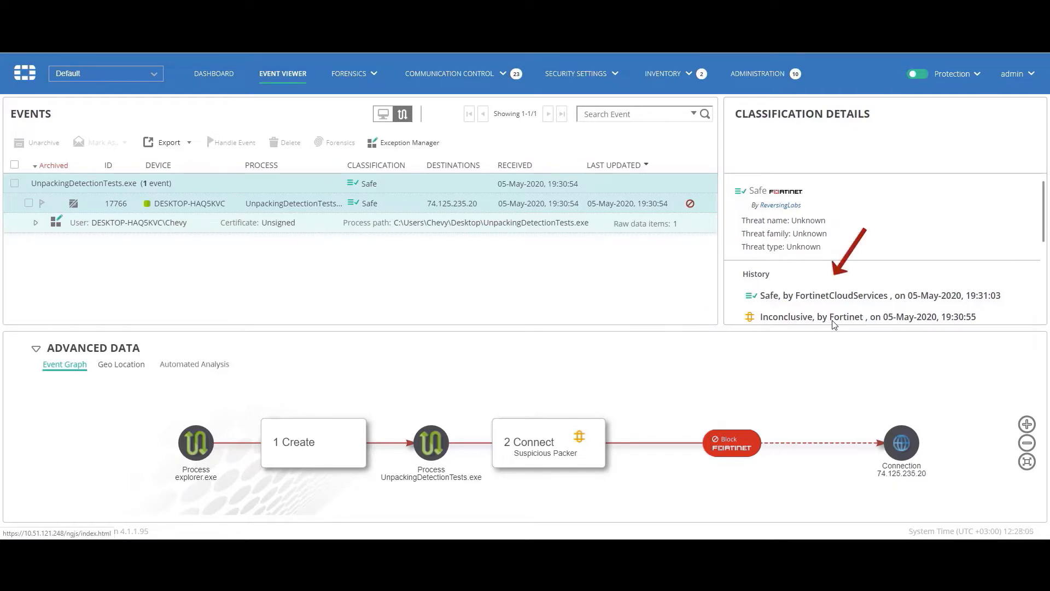
mouse_move(723, 265)
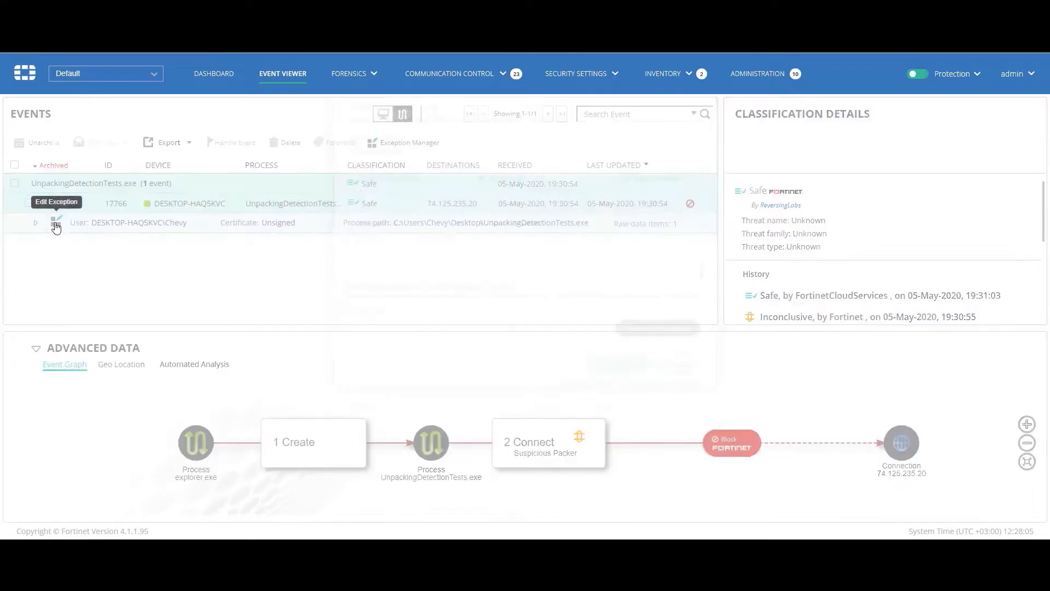
- Review event 17766's exceptions, then switch the Archived filter to All to surface the TeamViewer PUP event
left_click(57, 222)
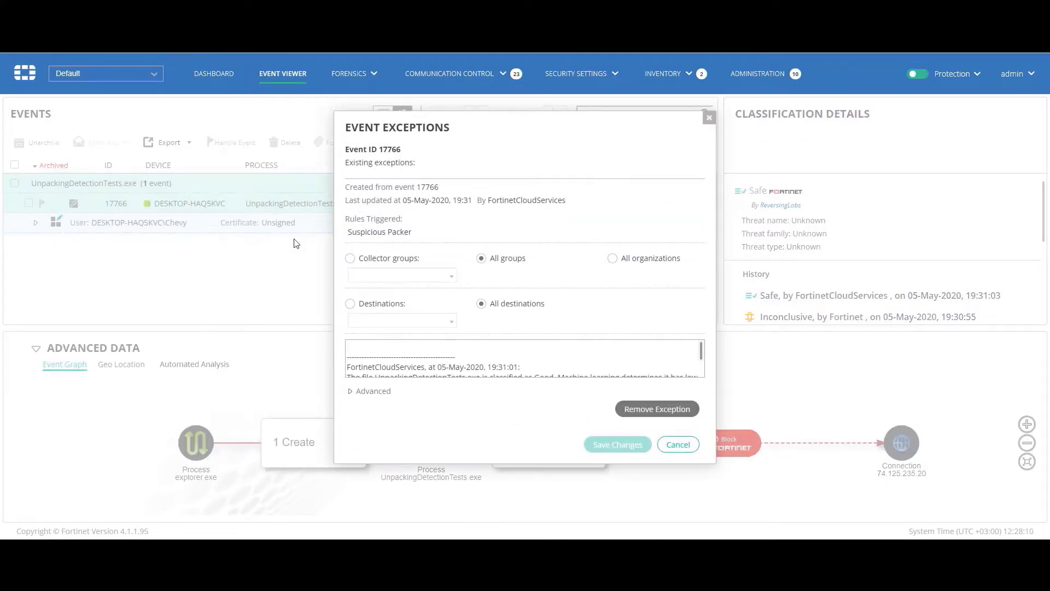
mouse_move(704, 250)
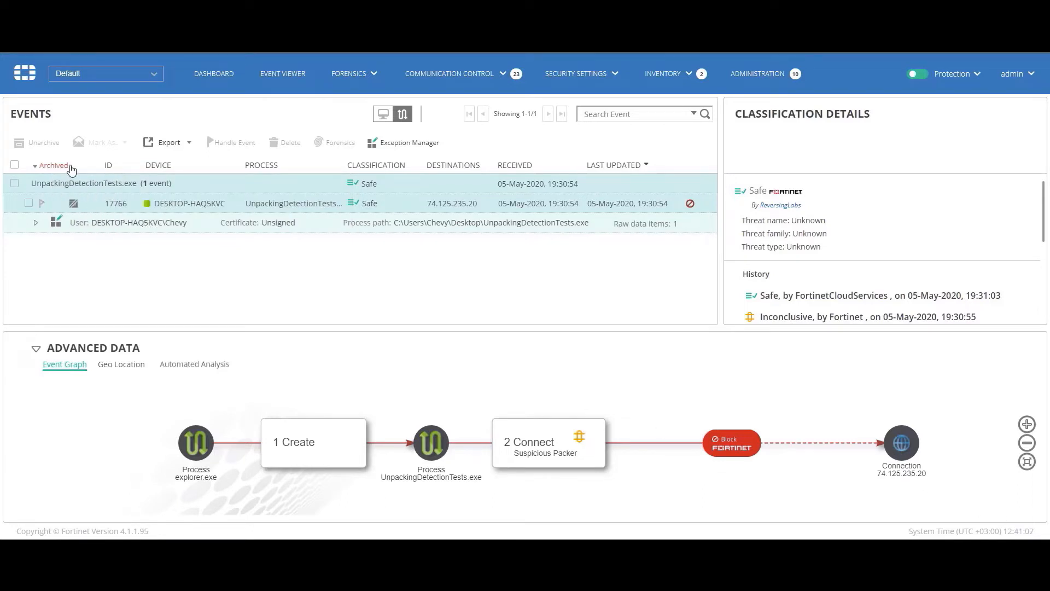
left_click(54, 166)
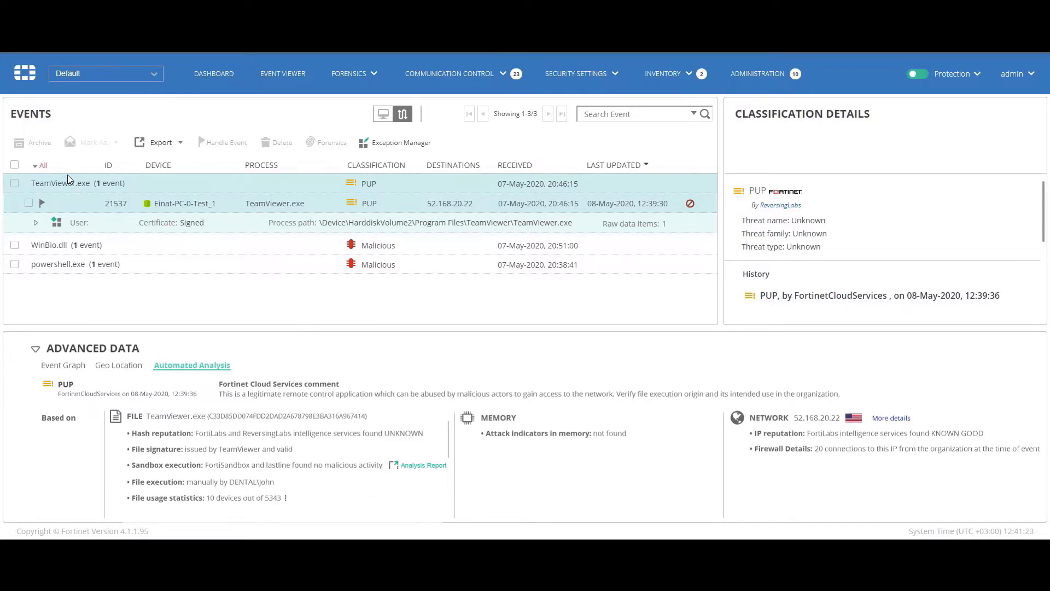
mouse_move(94, 186)
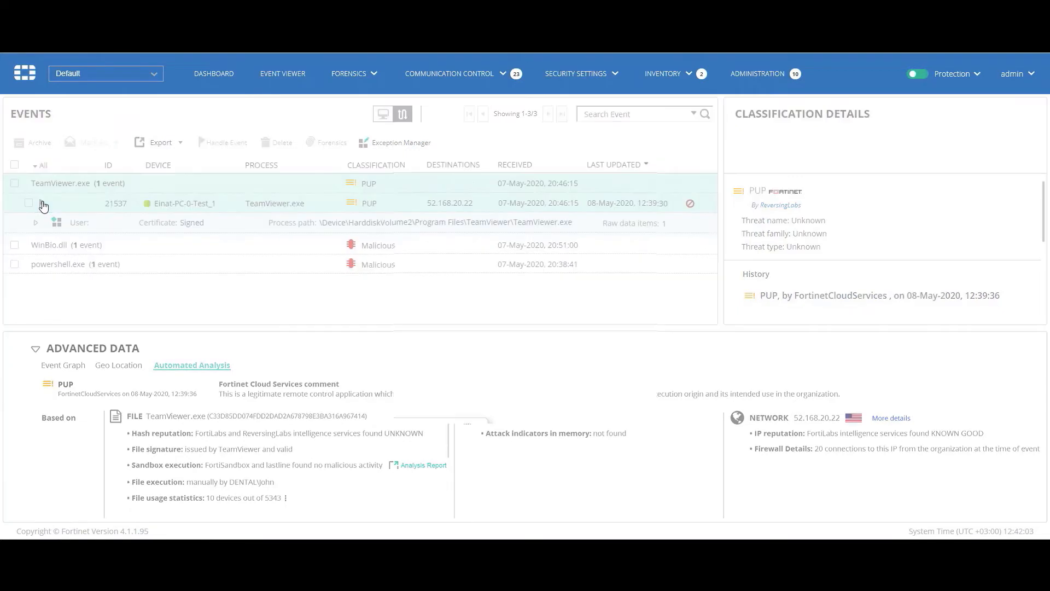
- Handle the TeamViewer.exe event as Safe with comment 'Team Vi', save, and begin an exception for it
left_click(225, 142)
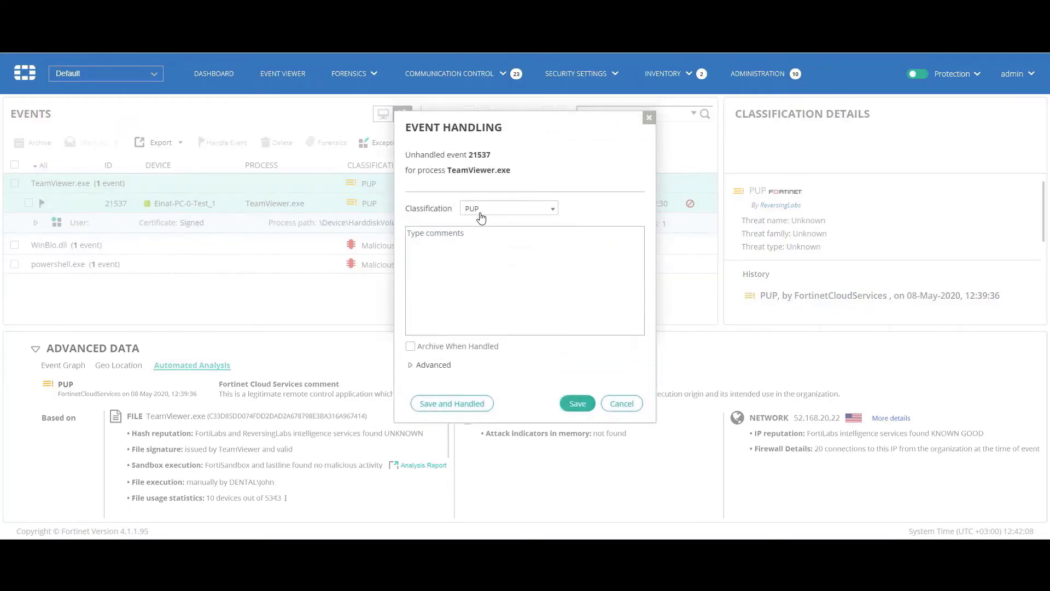
left_click(509, 207)
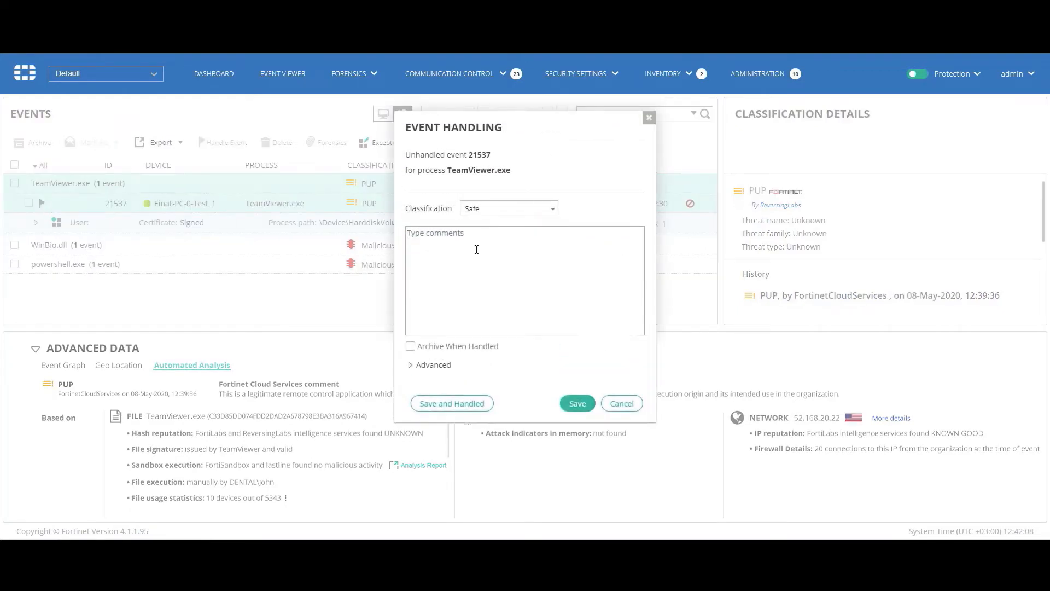
type("Team Viewer allowe")
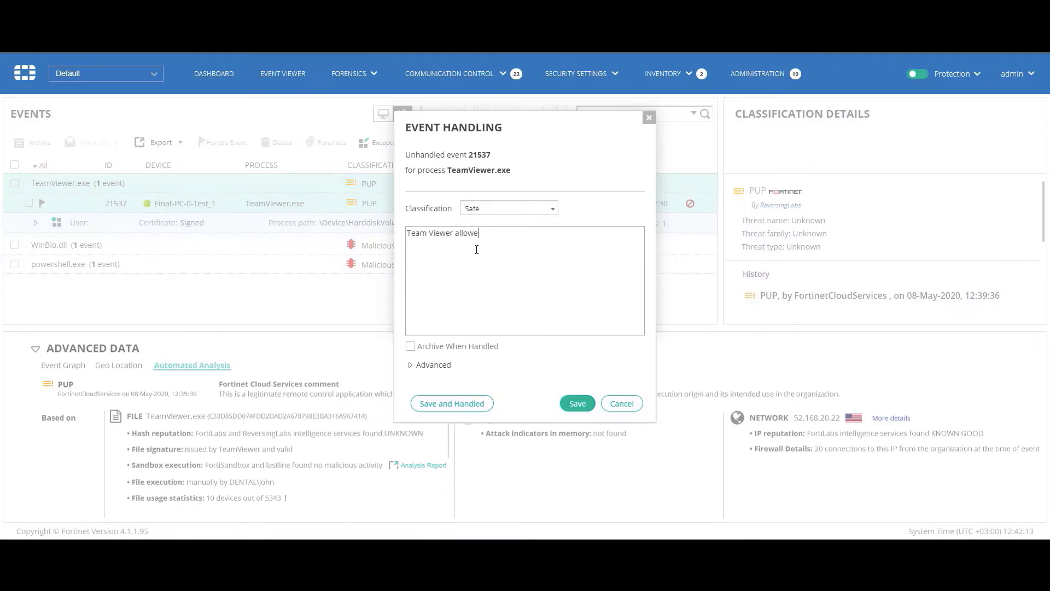
left_click(576, 403)
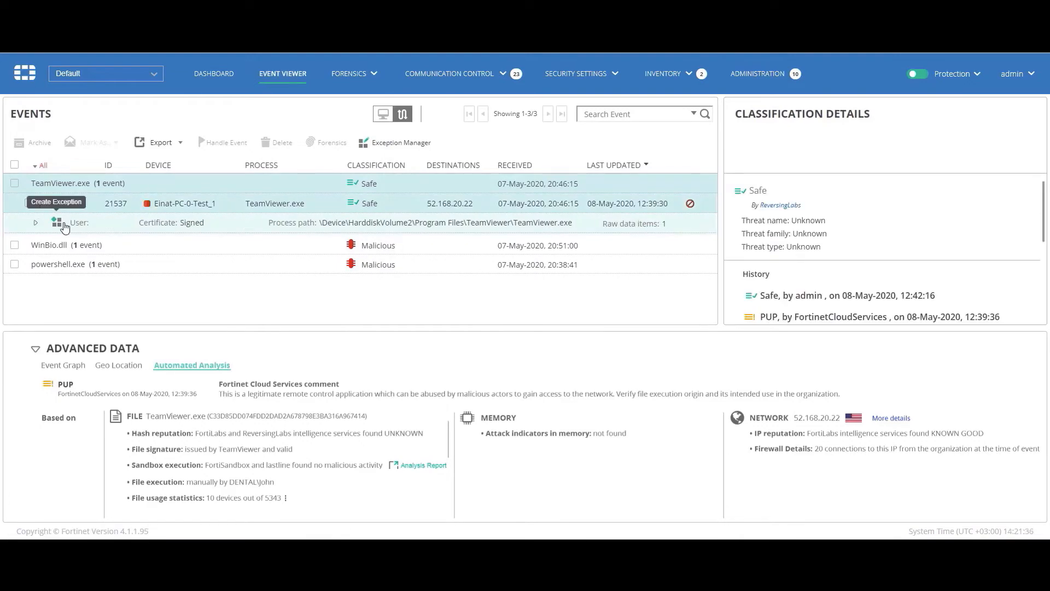
left_click(400, 142)
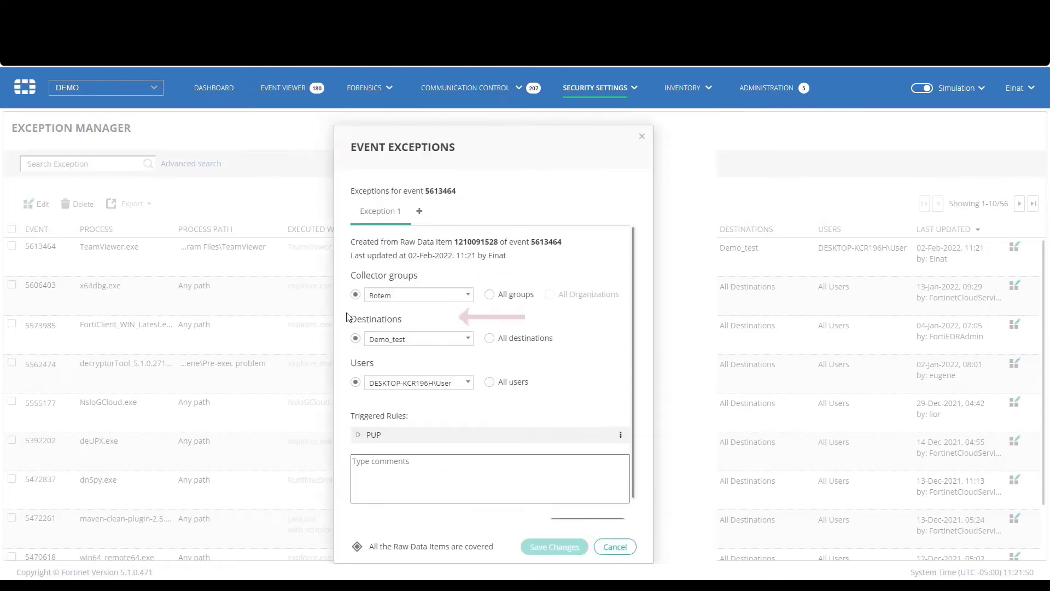
- Under the PUP rule, add creator TeamViewer_Service.exe with Any path and save the exception
left_click(362, 434)
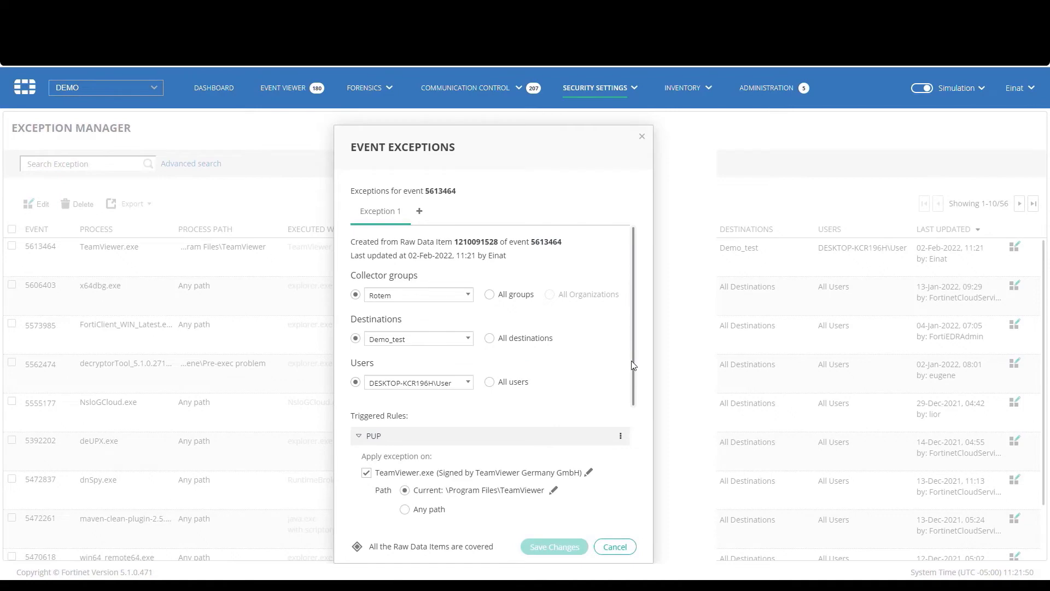
scroll("down", 3)
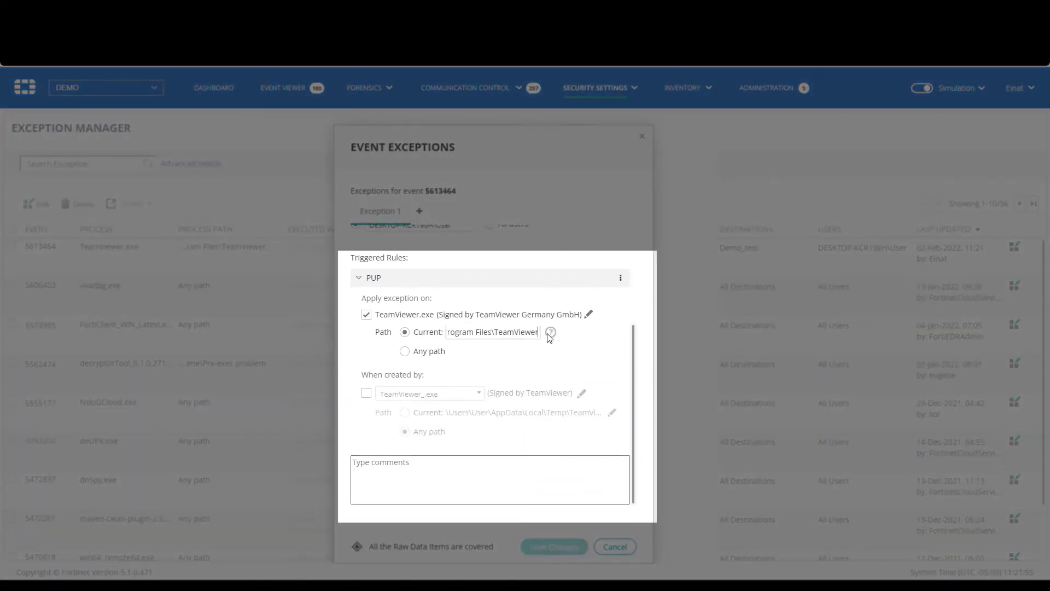
mouse_move(550, 332)
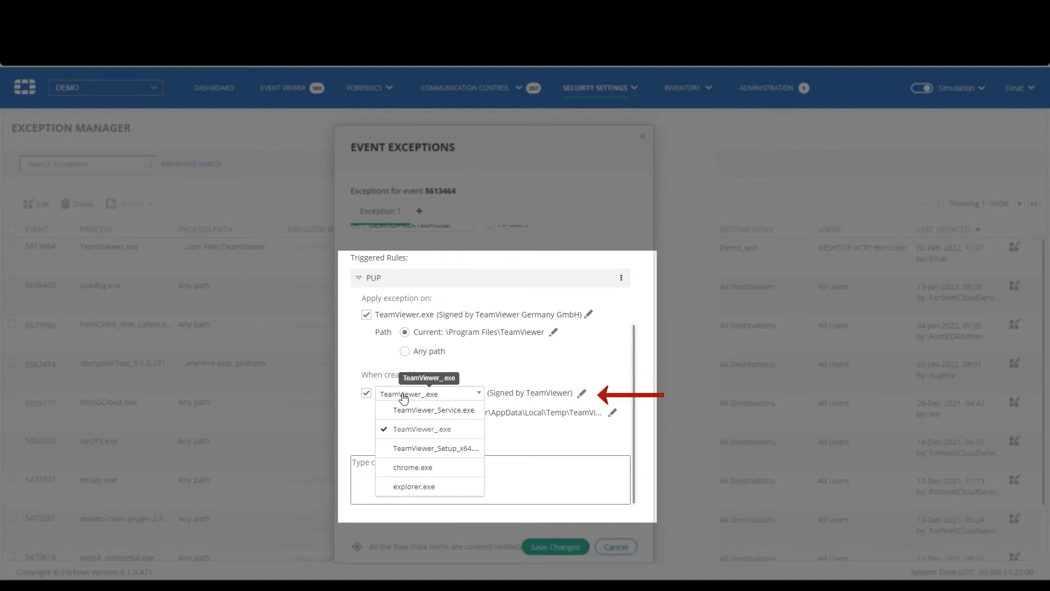
left_click(433, 409)
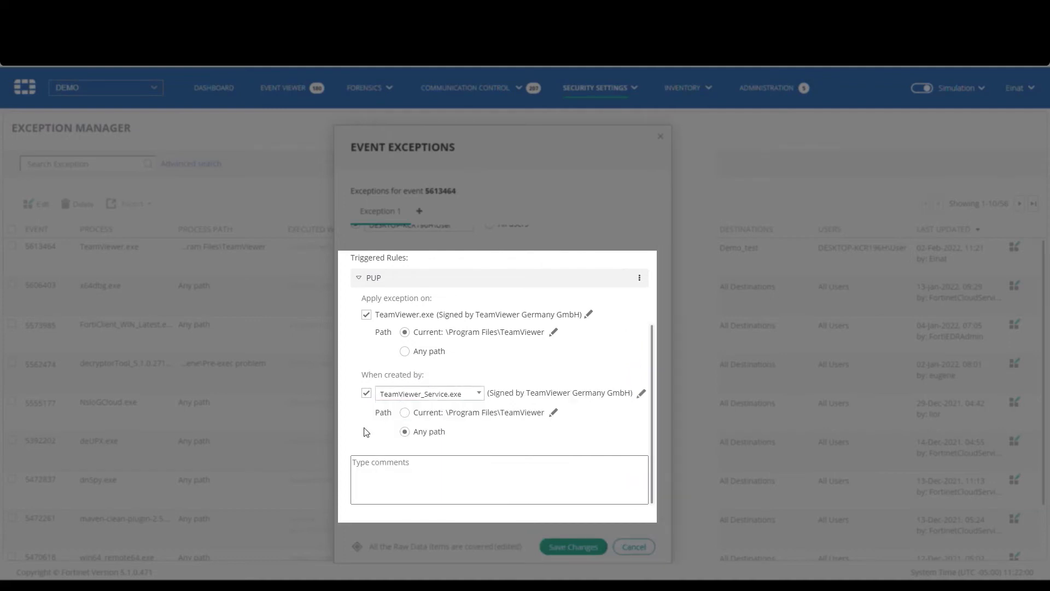
mouse_move(371, 433)
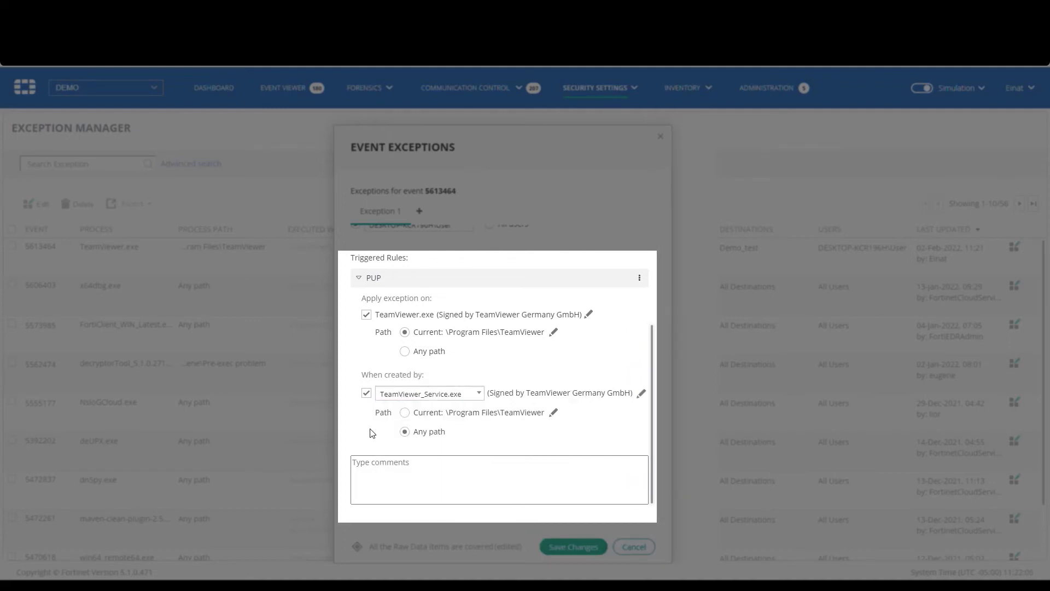
left_click(572, 546)
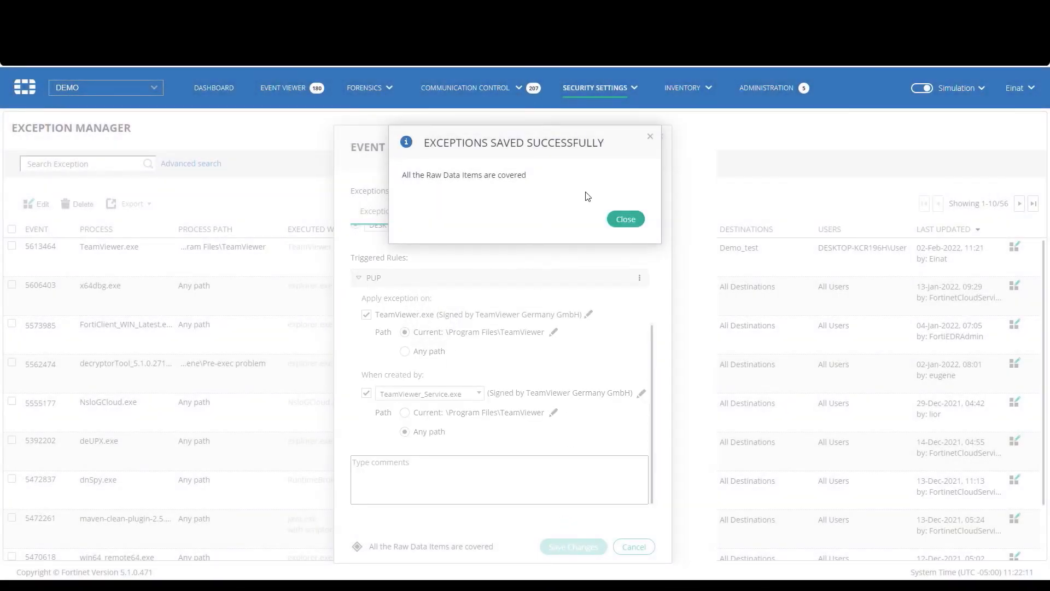
- Dismiss the Exceptions Saved Successfully message, returning to the Exception Manager list
left_click(624, 219)
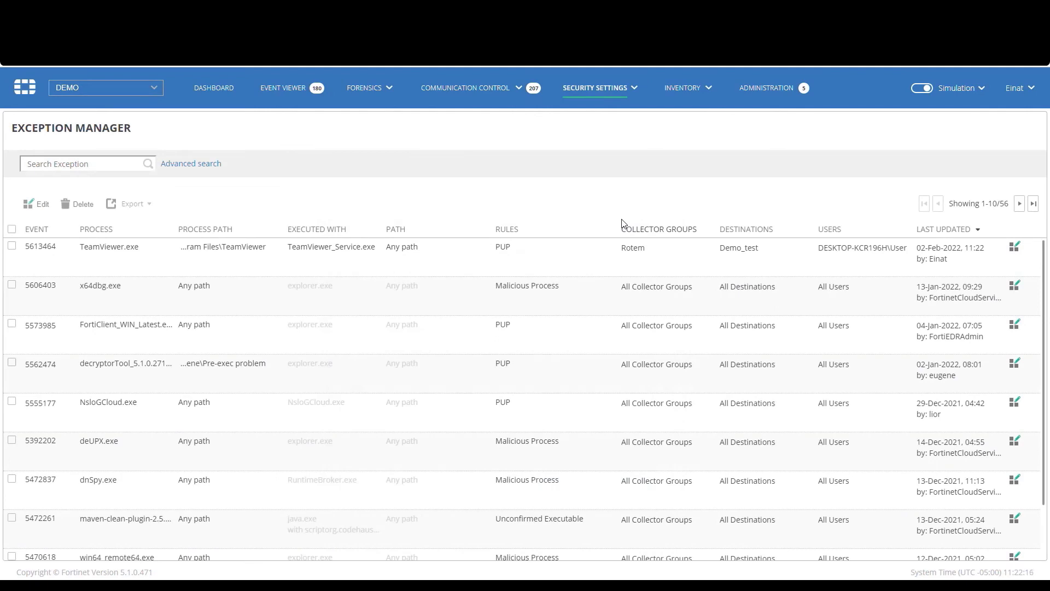
mouse_move(548, 200)
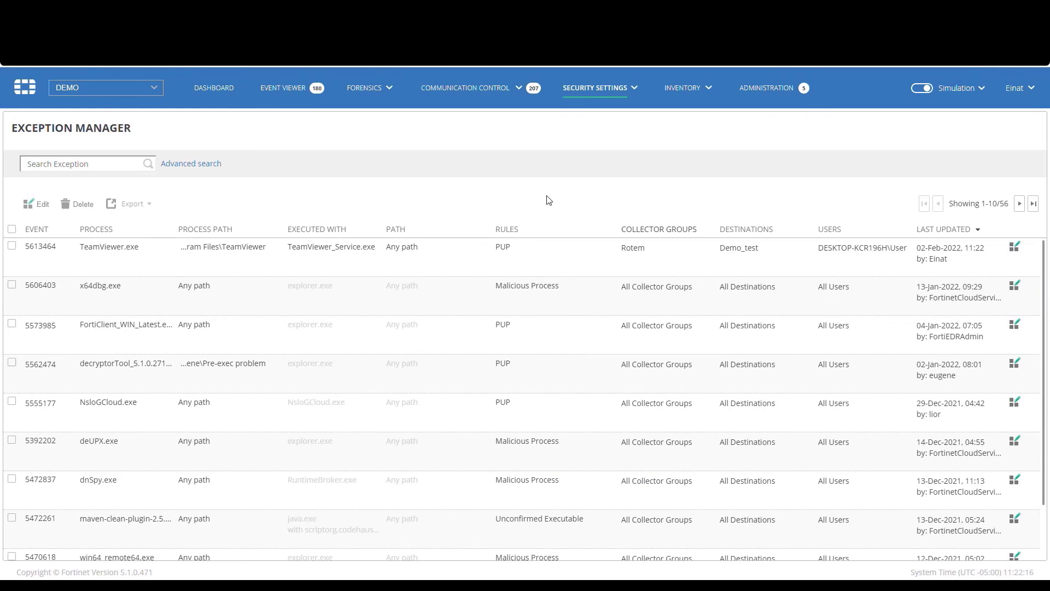
- From Security Settings, reach Exclusion Manager and edit the HomeGrownApplication.exe process exclusion
left_click(595, 88)
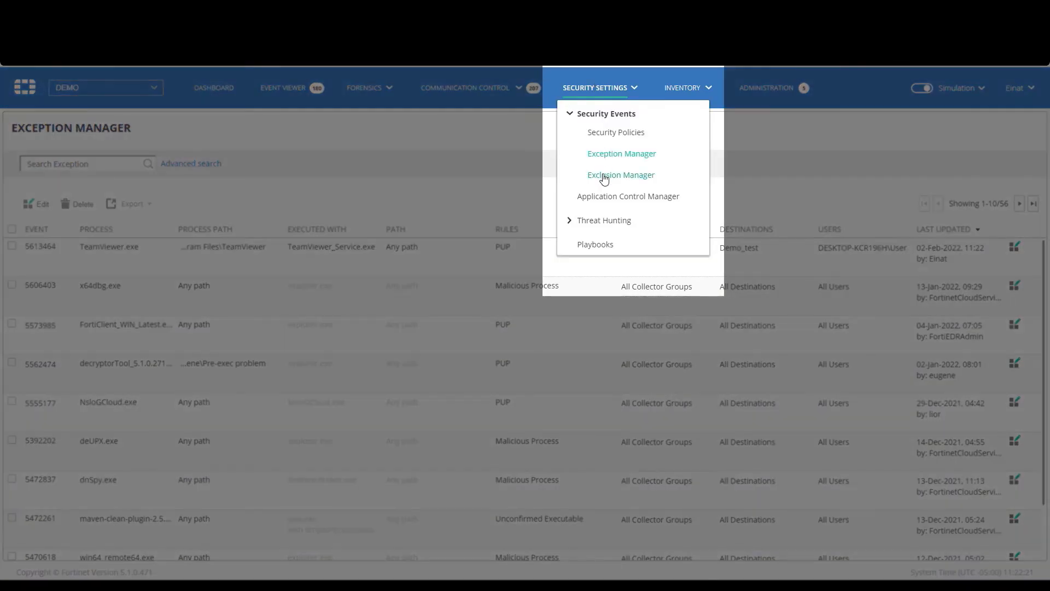
left_click(620, 175)
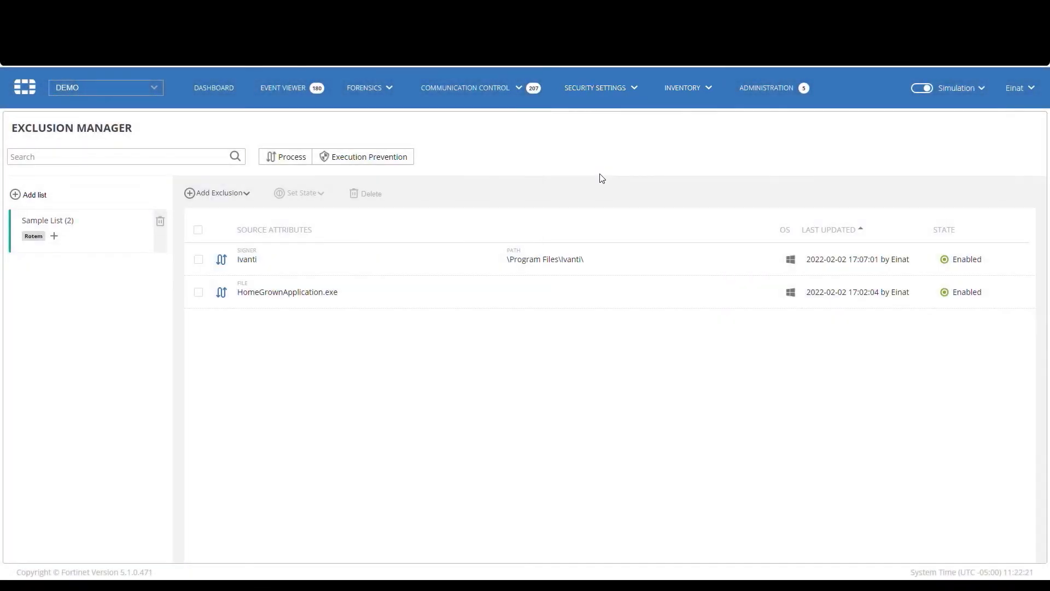
mouse_move(266, 371)
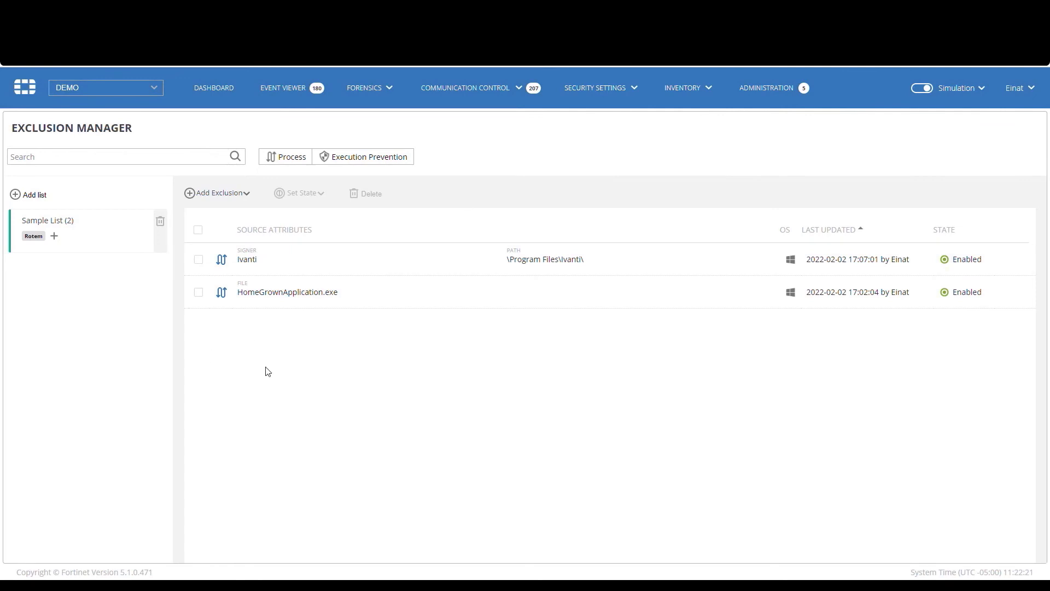
mouse_move(295, 355)
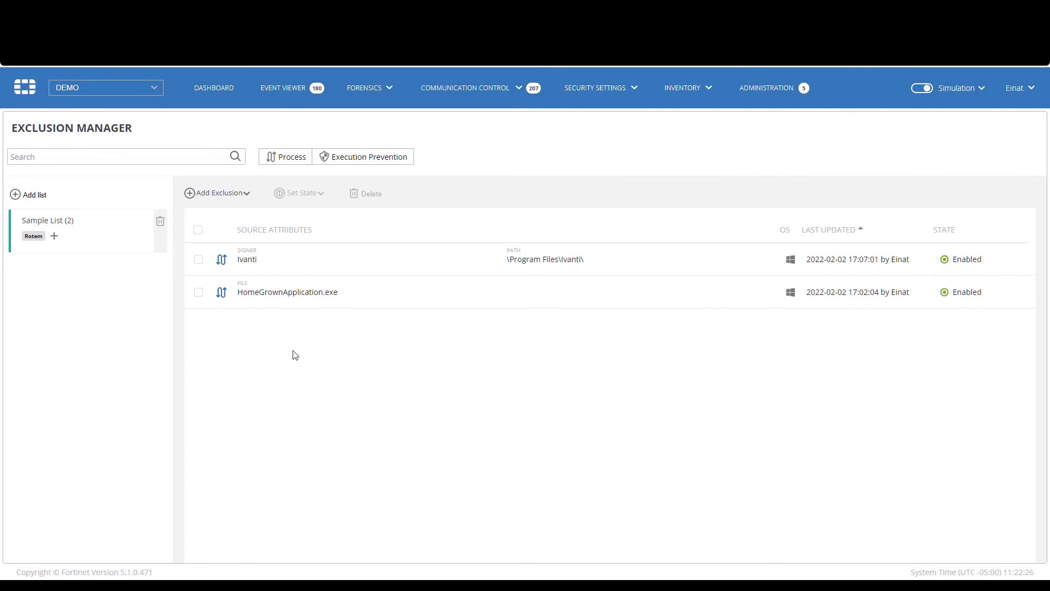
mouse_move(1021, 294)
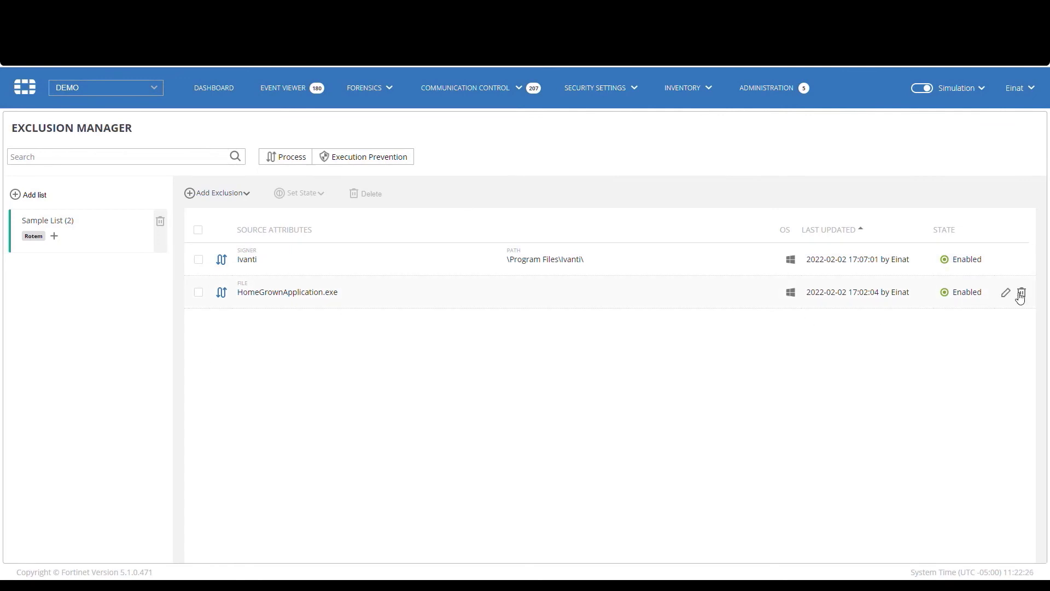
left_click(1005, 292)
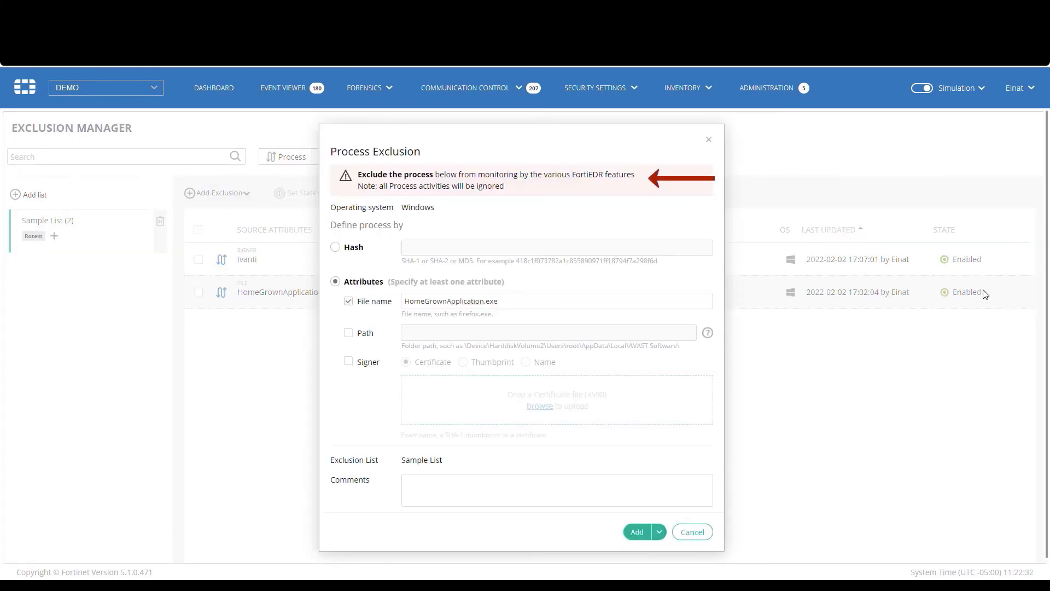